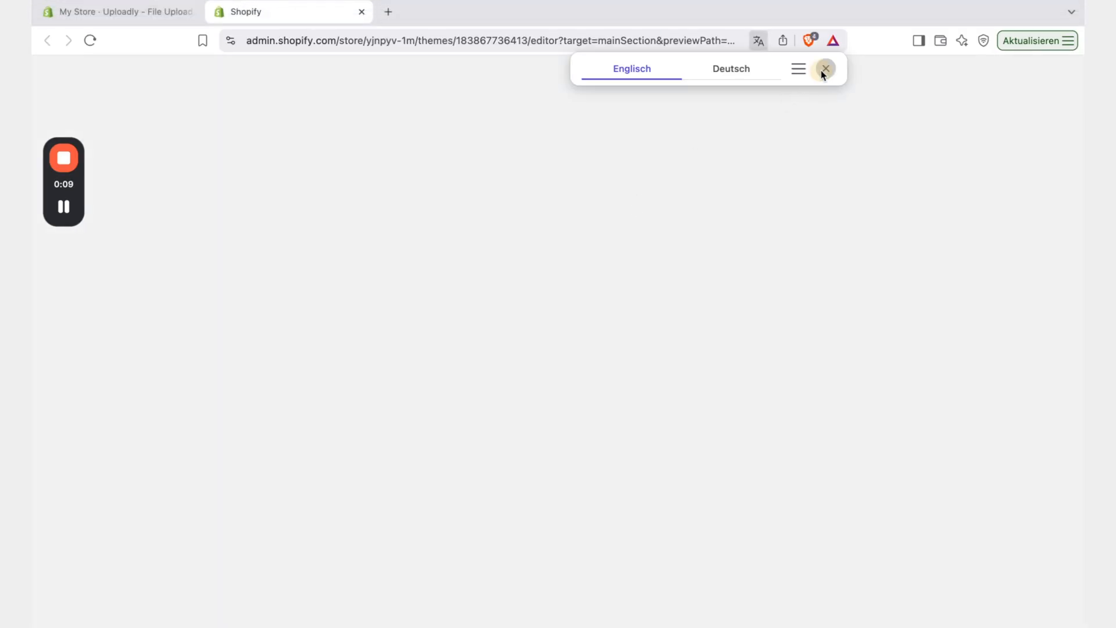
Step: Dismiss the translation prompt so the editor loads the Default product template
left_click(824, 69)
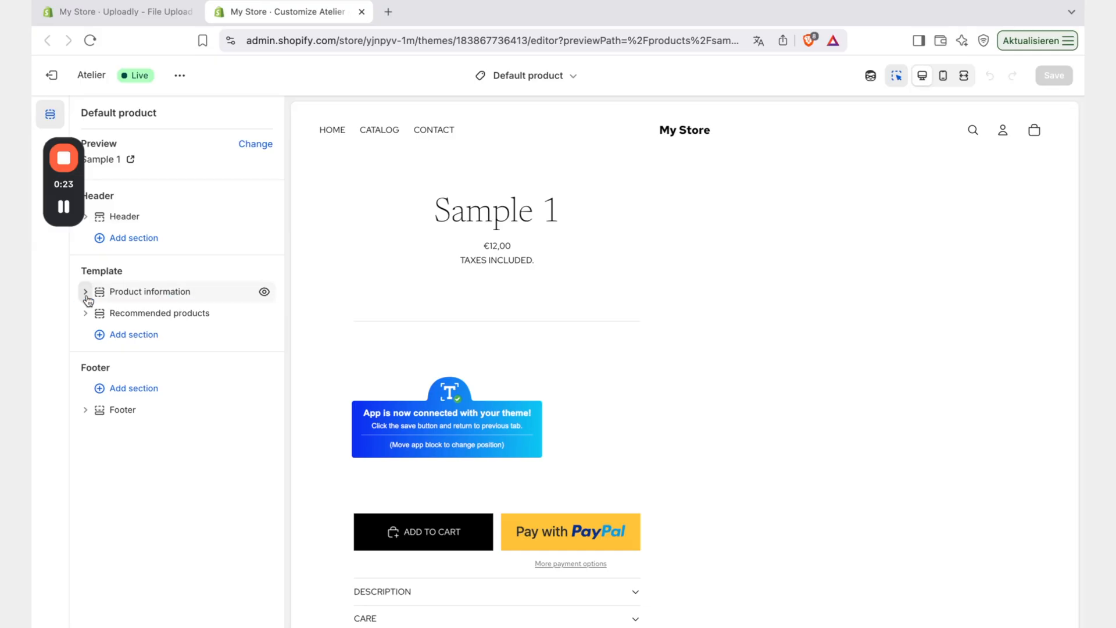
Step: Expand Product information to reveal its Text, Price, Textbox, Buy buttons and Accordion blocks
left_click(85, 290)
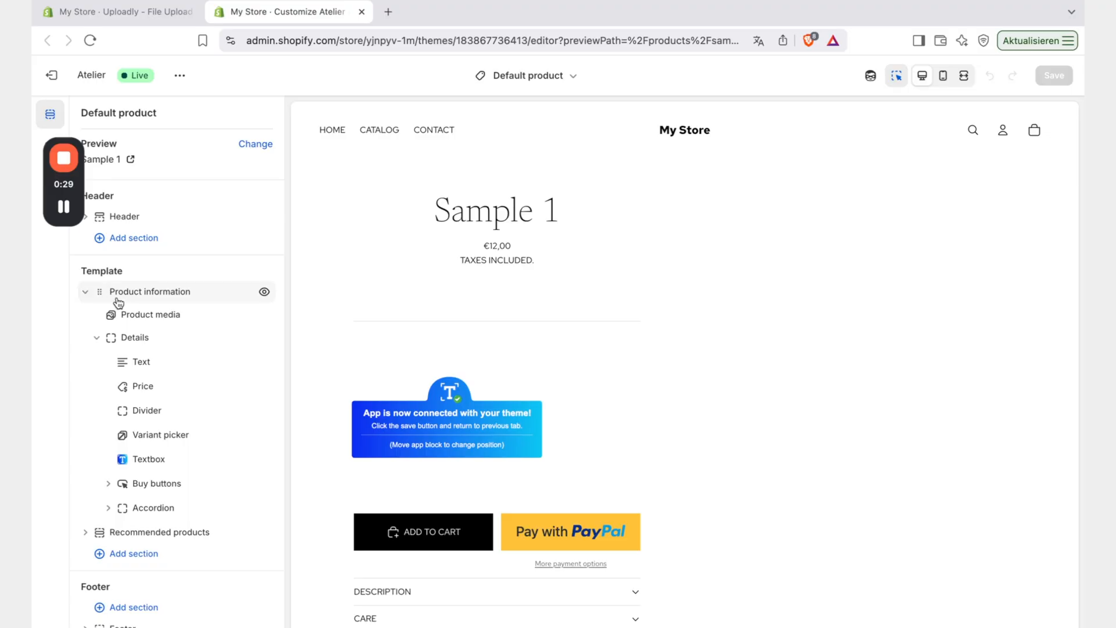
mouse_move(195, 345)
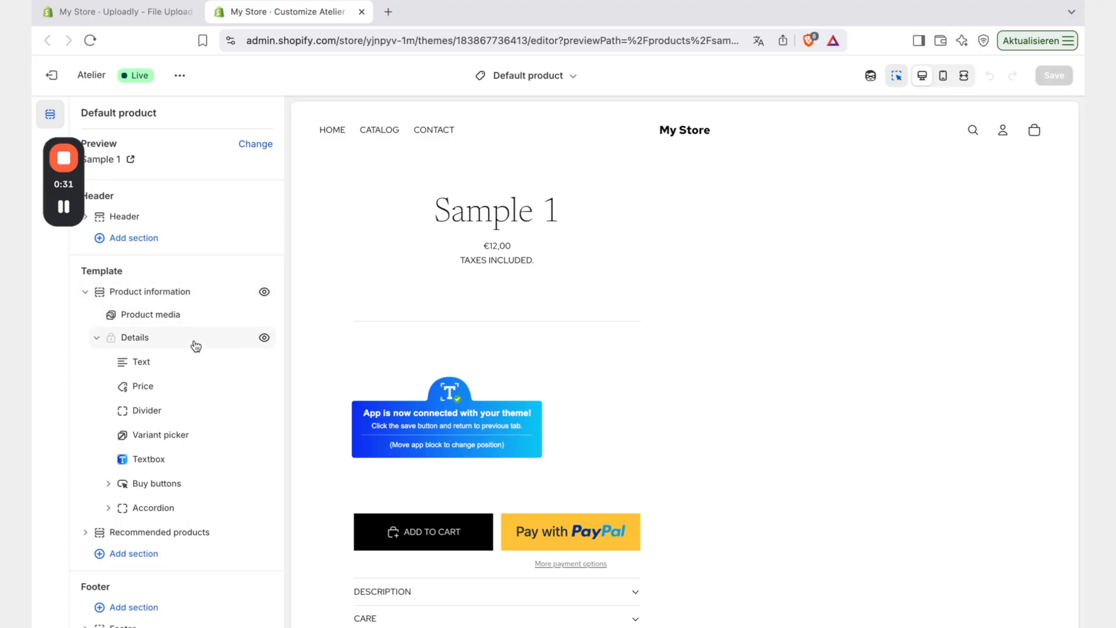
mouse_move(156, 493)
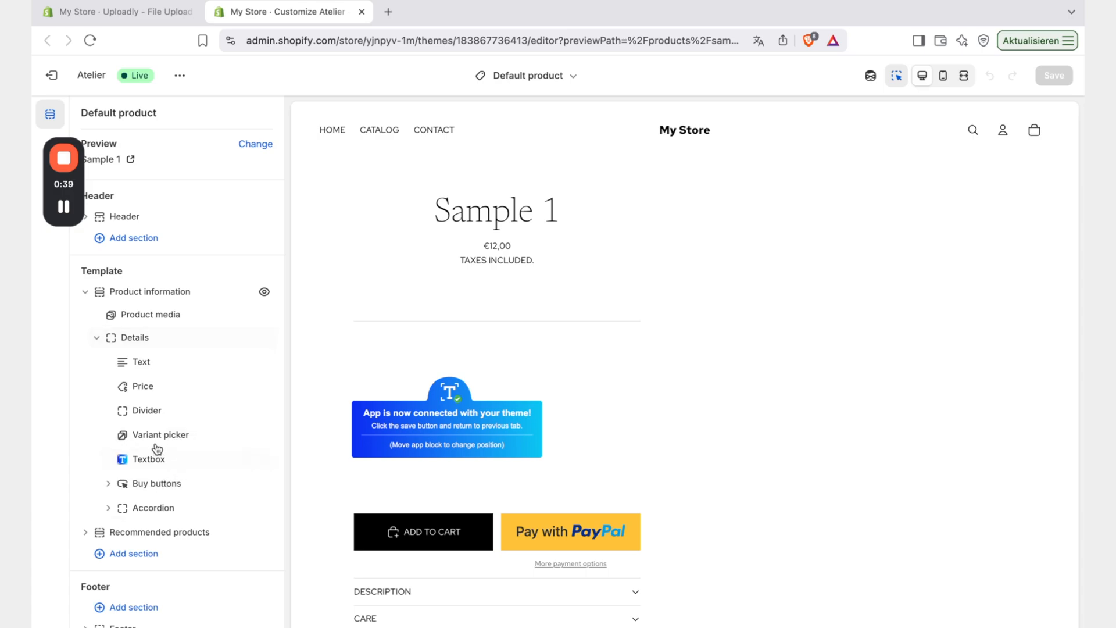
mouse_move(156, 484)
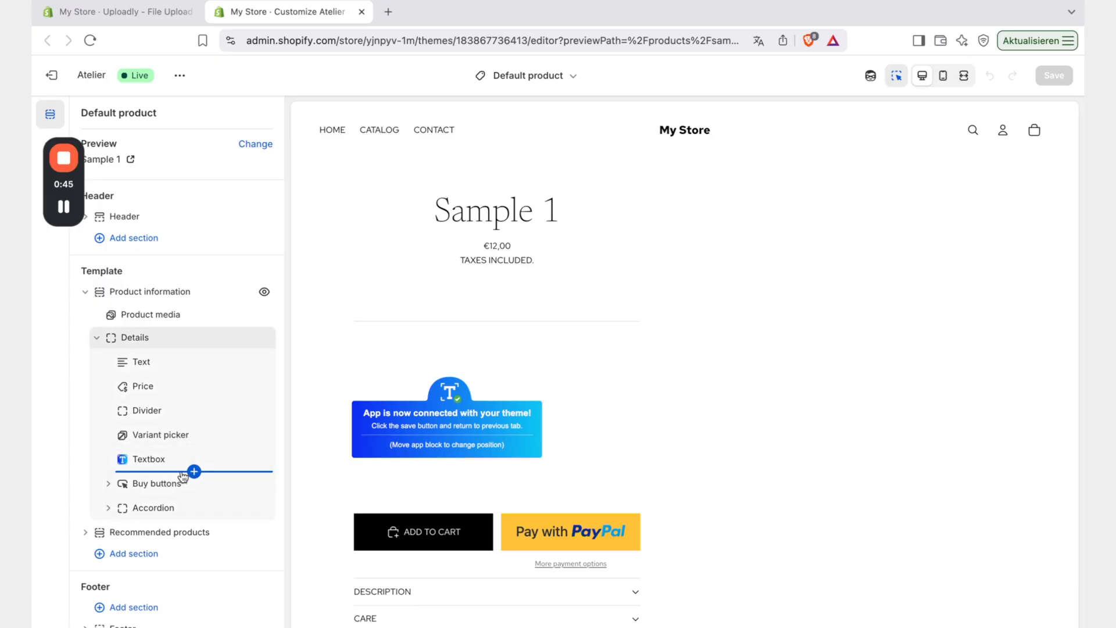
mouse_move(179, 483)
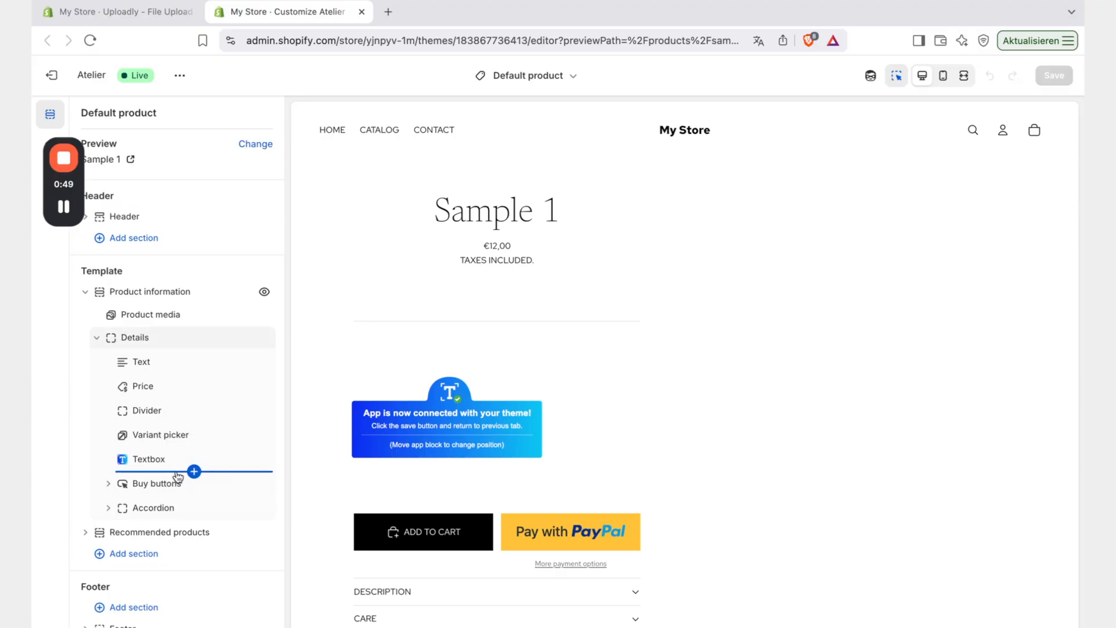
mouse_move(194, 473)
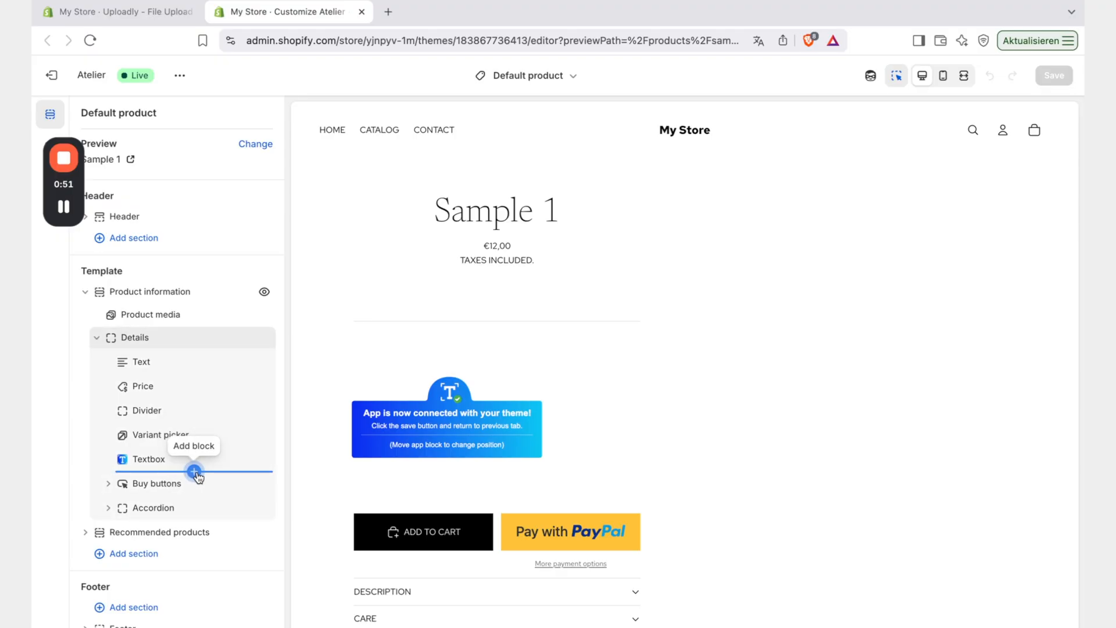
Step: Insert the Uploadly Upload-Field App block after Textbox, above Buy buttons, and save the template
left_click(194, 468)
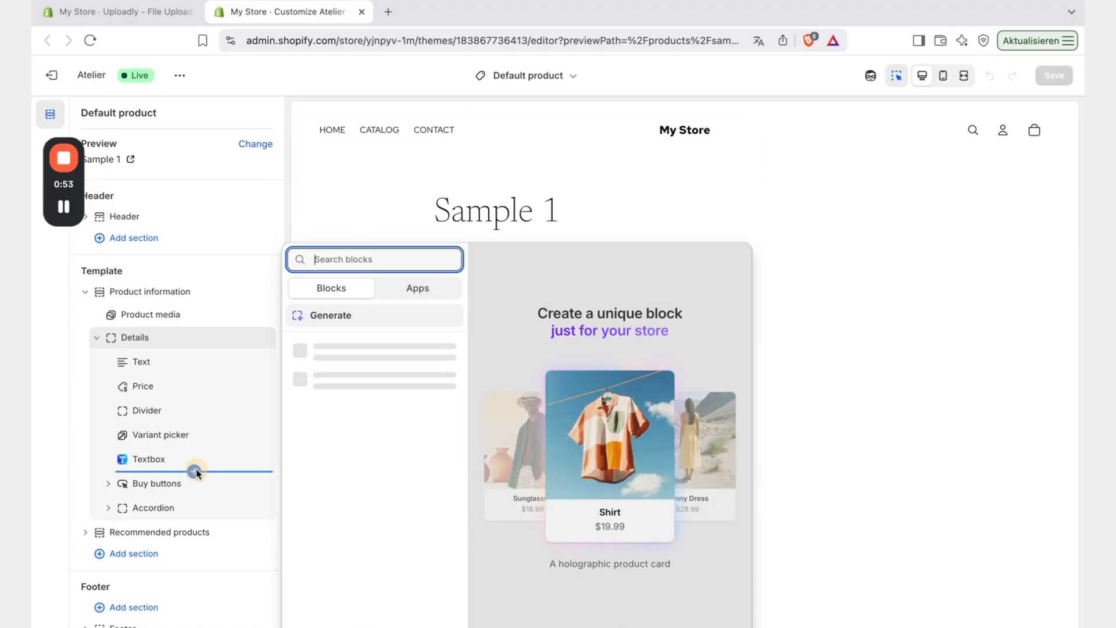
left_click(417, 289)
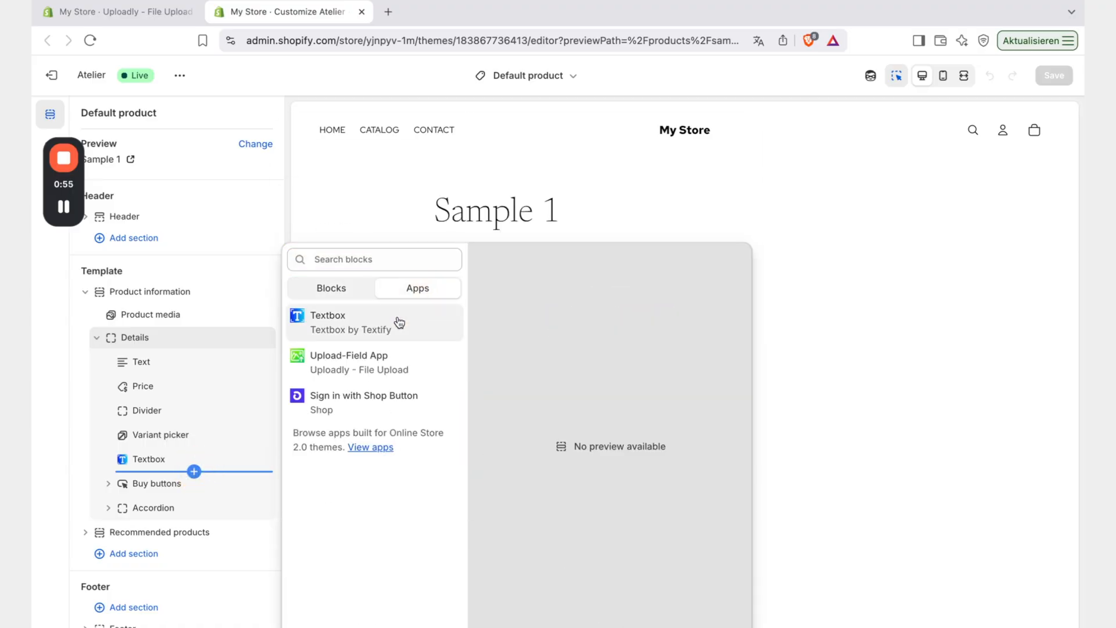
mouse_move(369, 364)
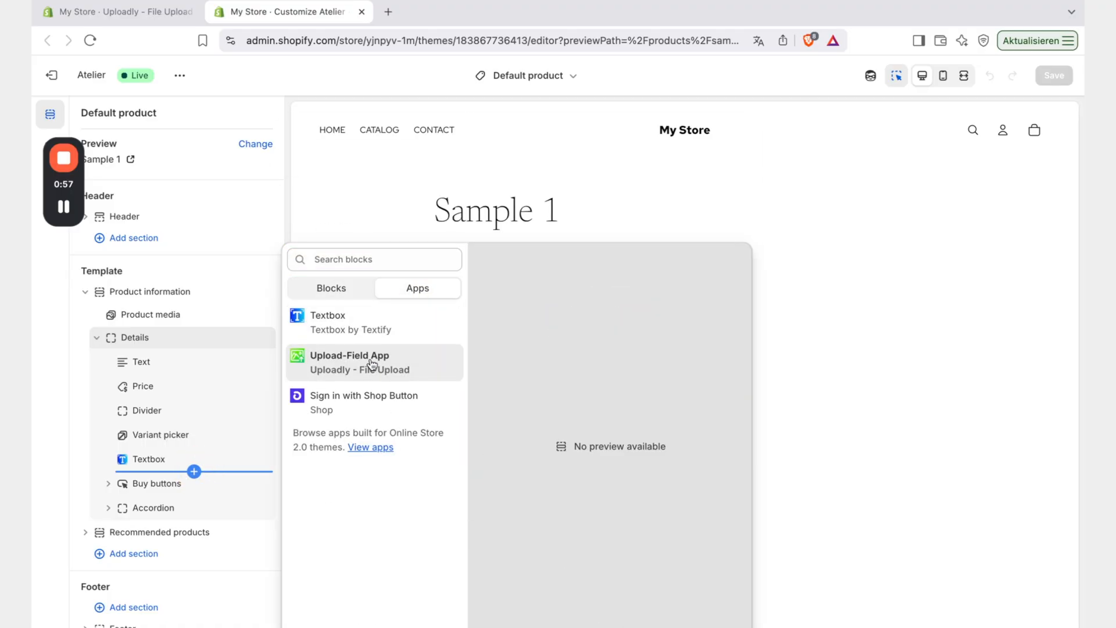
left_click(350, 356)
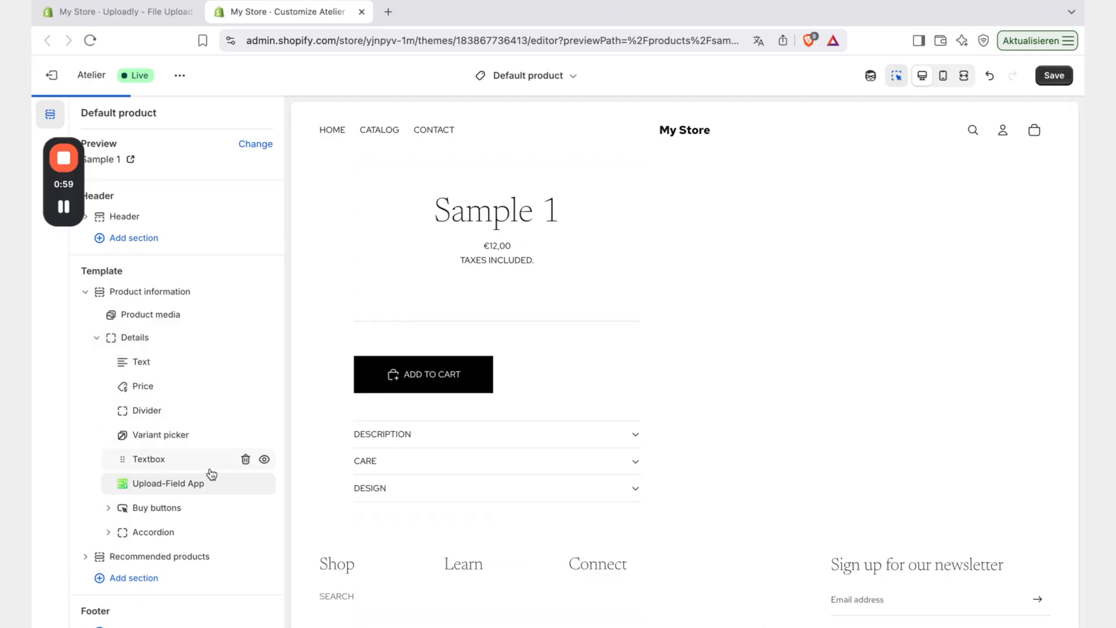
left_click(171, 483)
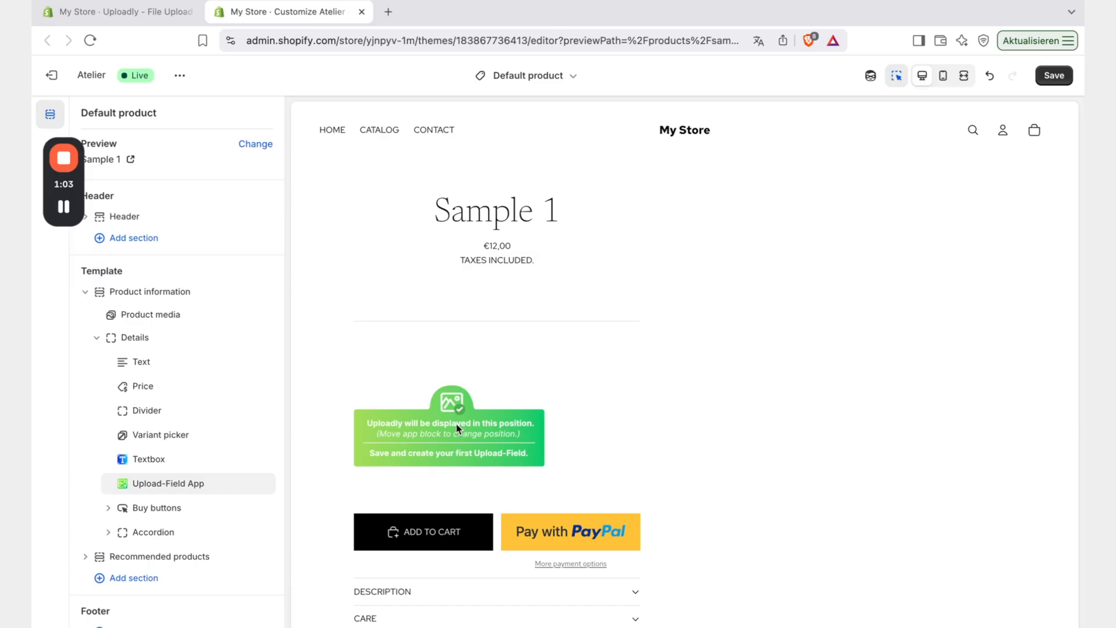
left_click(684, 129)
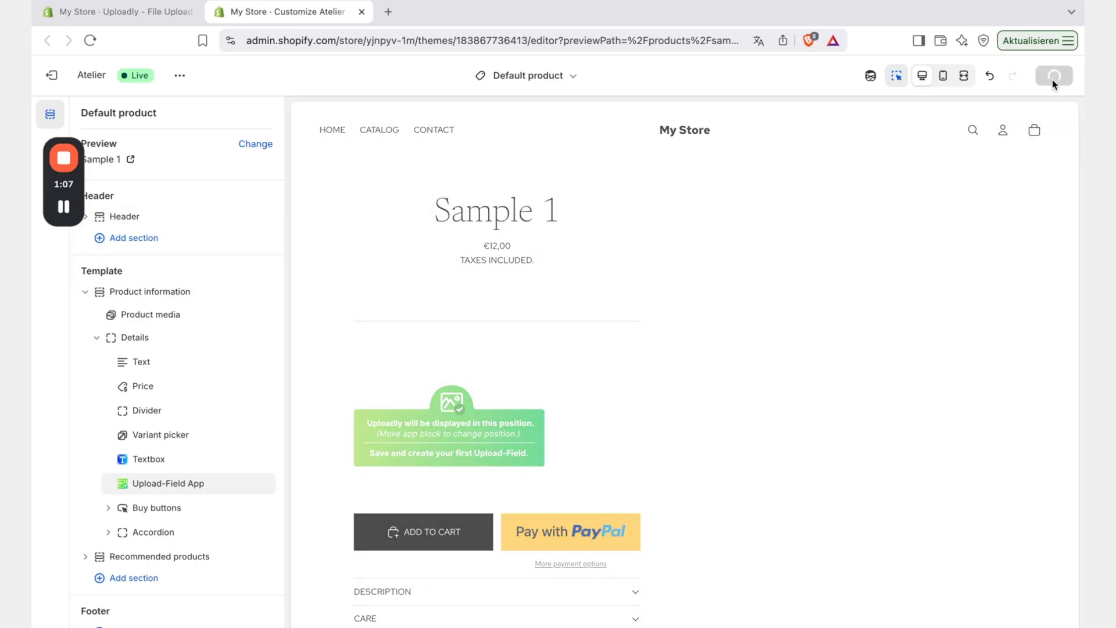
Step: Return to the Uploadly Theme Setup page confirming both steps checked for Atelier
left_click(124, 216)
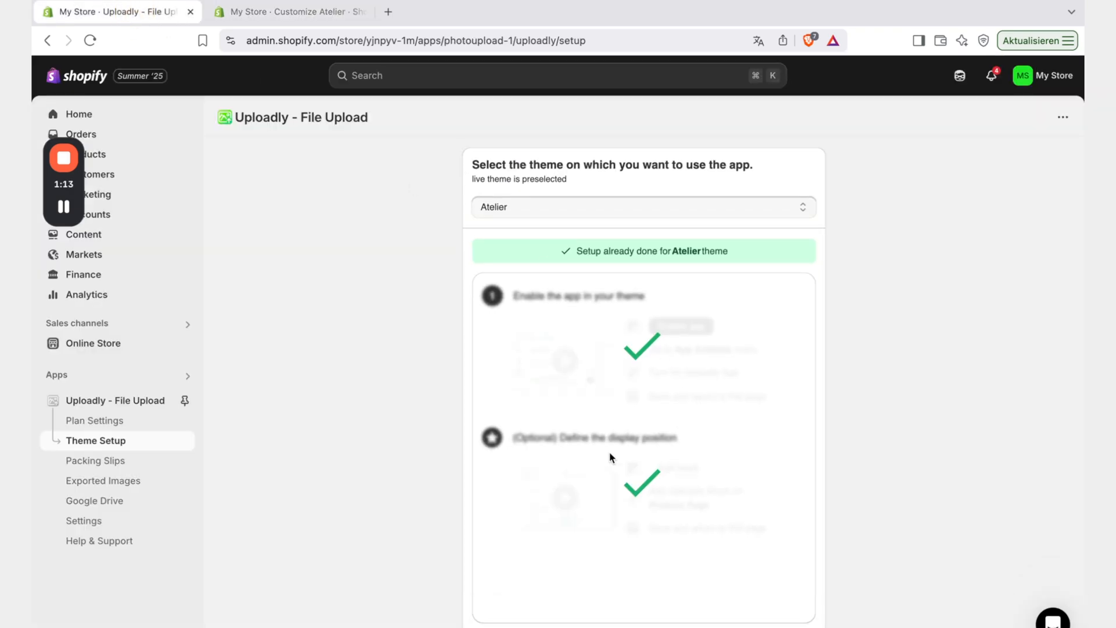
mouse_move(665, 465)
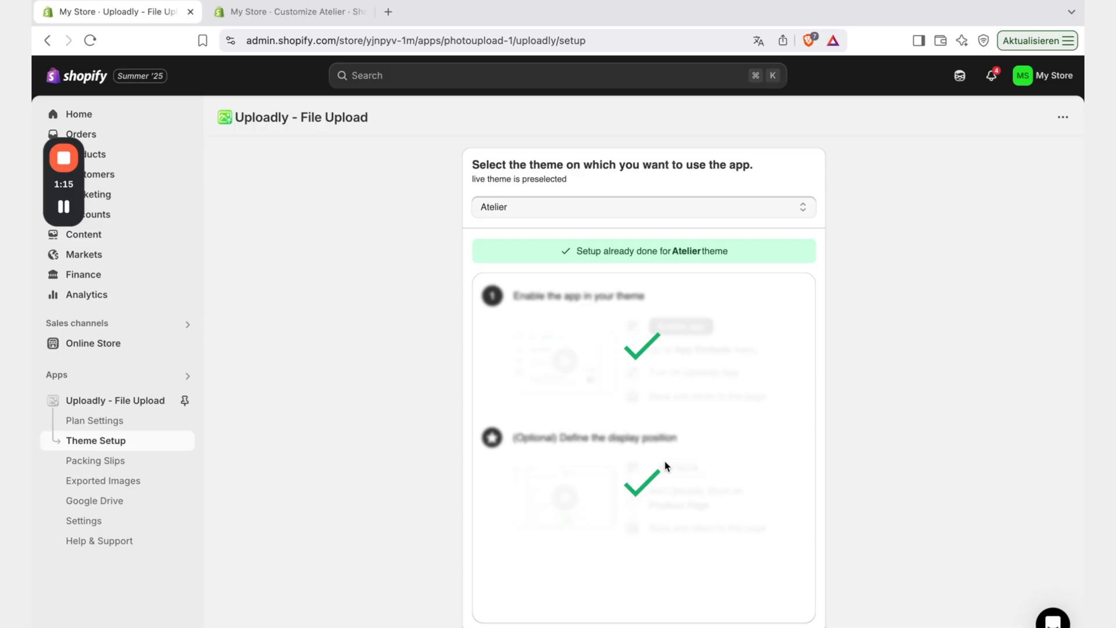